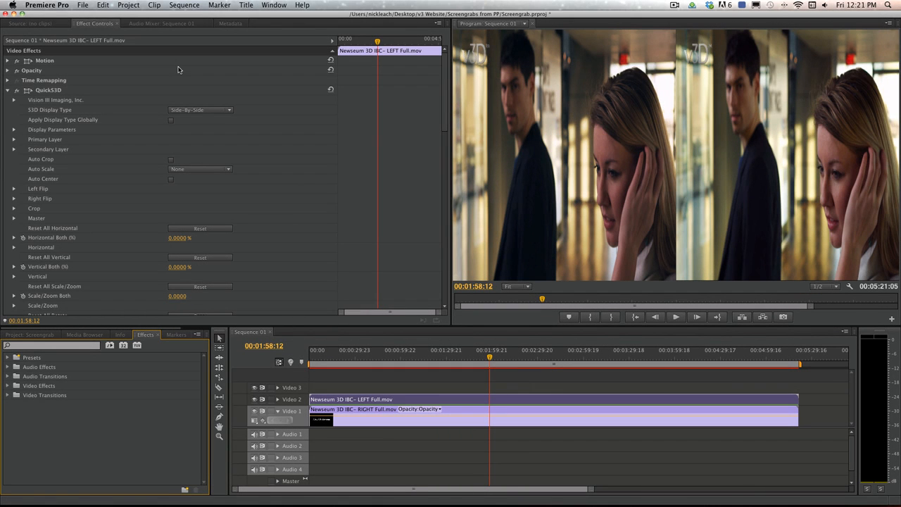
mouse_move(138, 140)
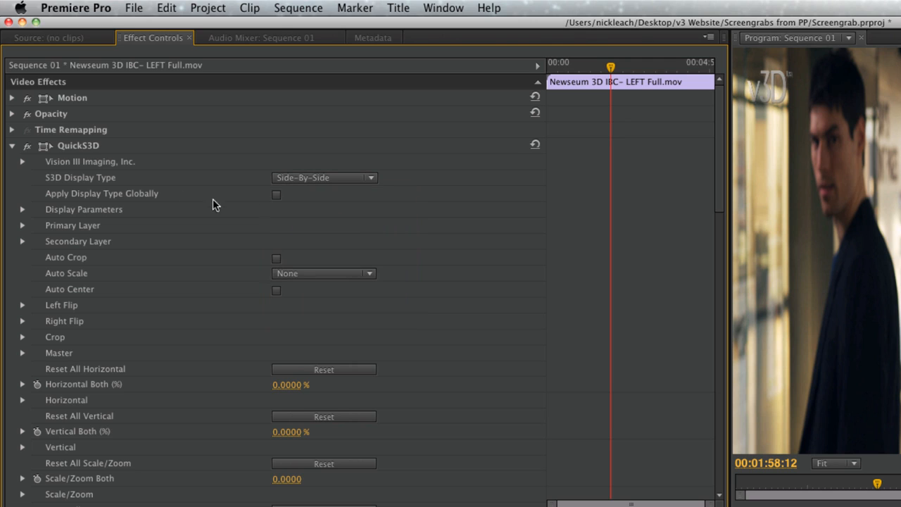
Toggle QuickS3D's Apply Display Type Globally on, then back off.
click(276, 195)
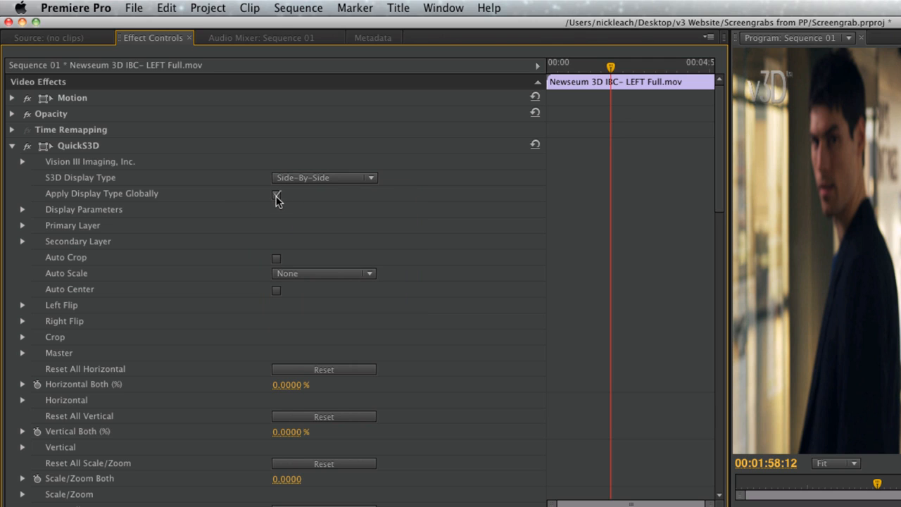
click(276, 193)
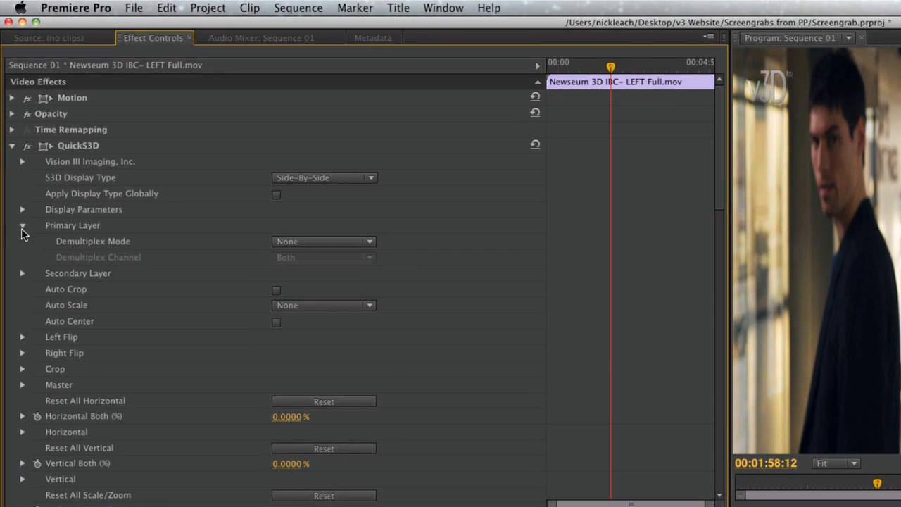
Expand Secondary Layer, then reveal the Left Flip and Right Flip options, all unchecked.
click(22, 273)
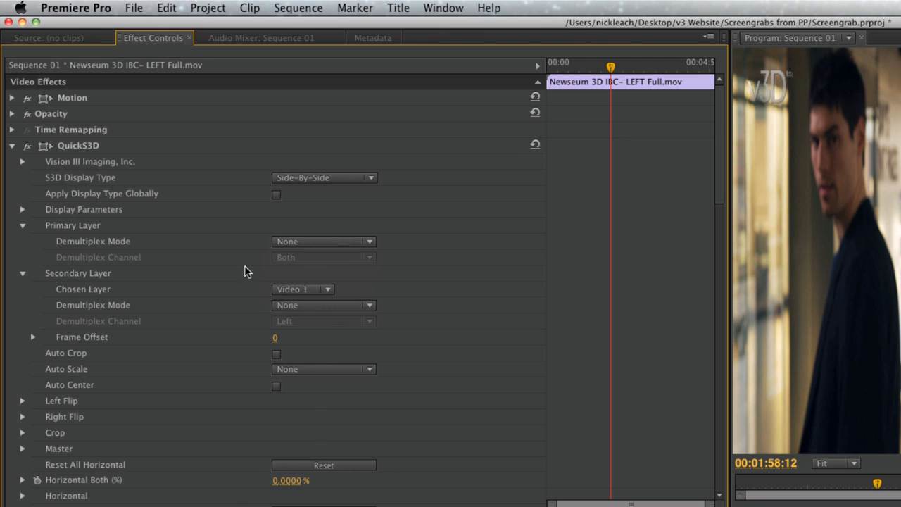
click(323, 305)
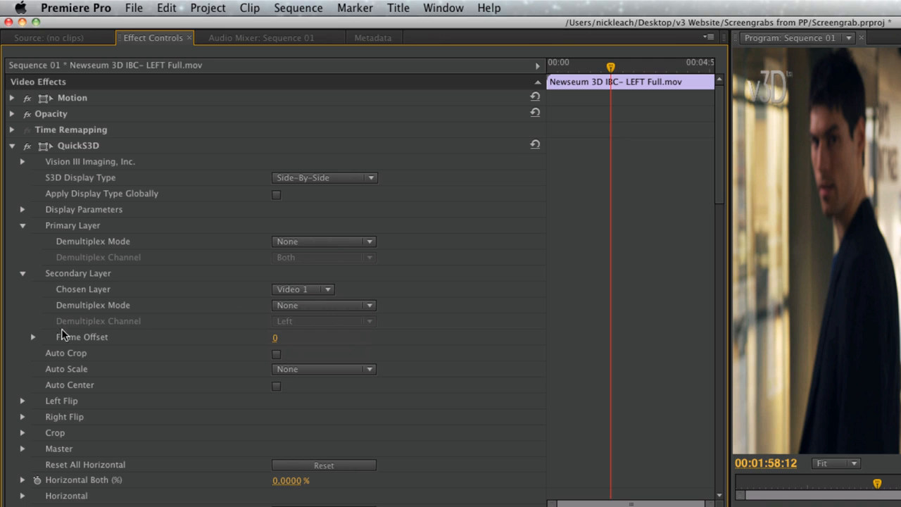
click(32, 337)
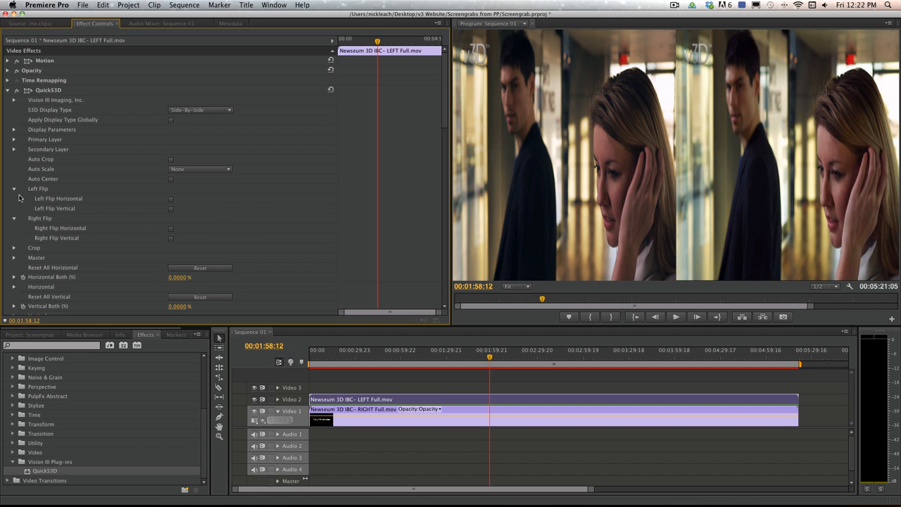
scroll(down, 3)
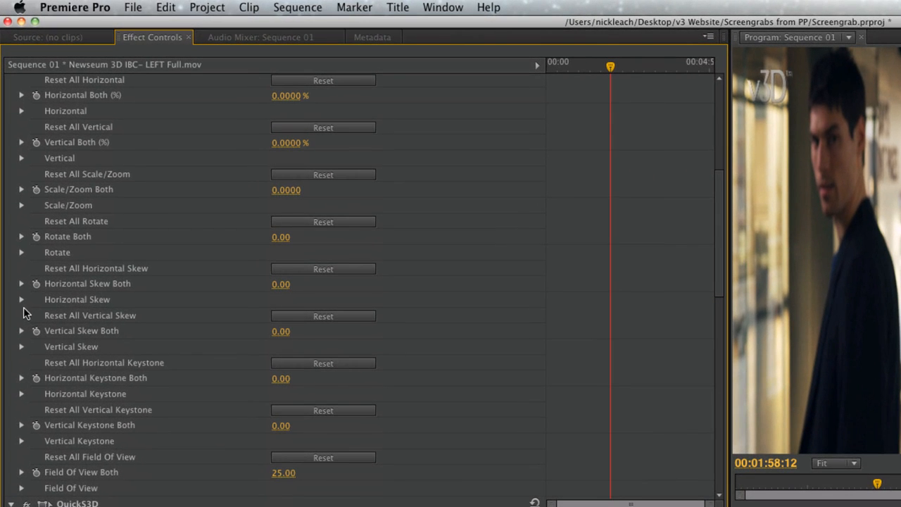
mouse_move(63, 146)
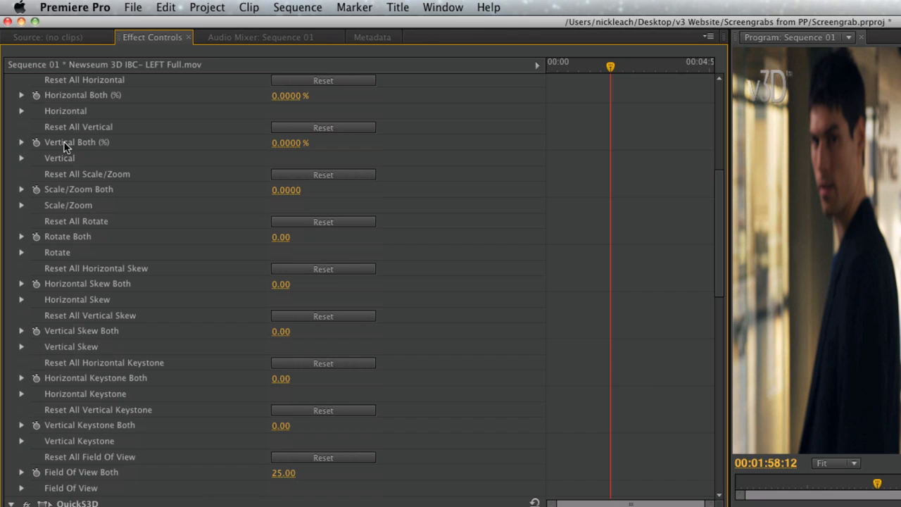
mouse_move(67, 211)
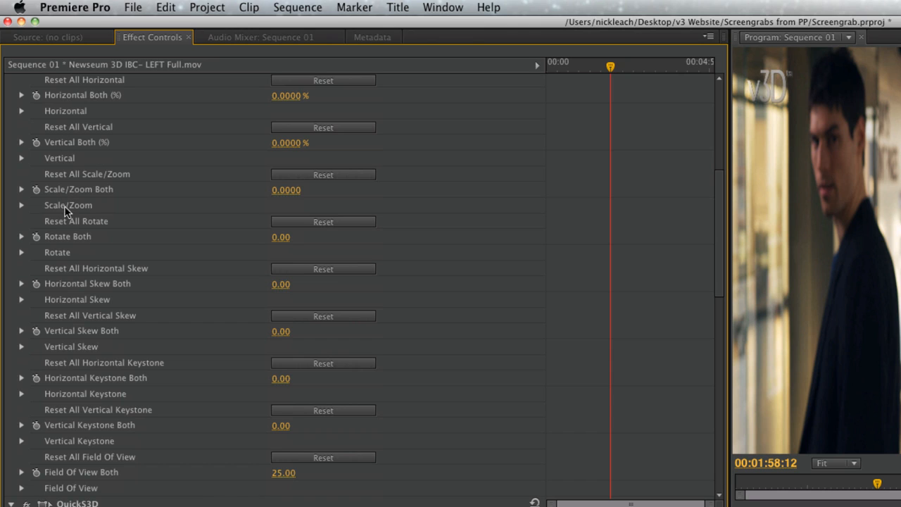
mouse_move(81, 336)
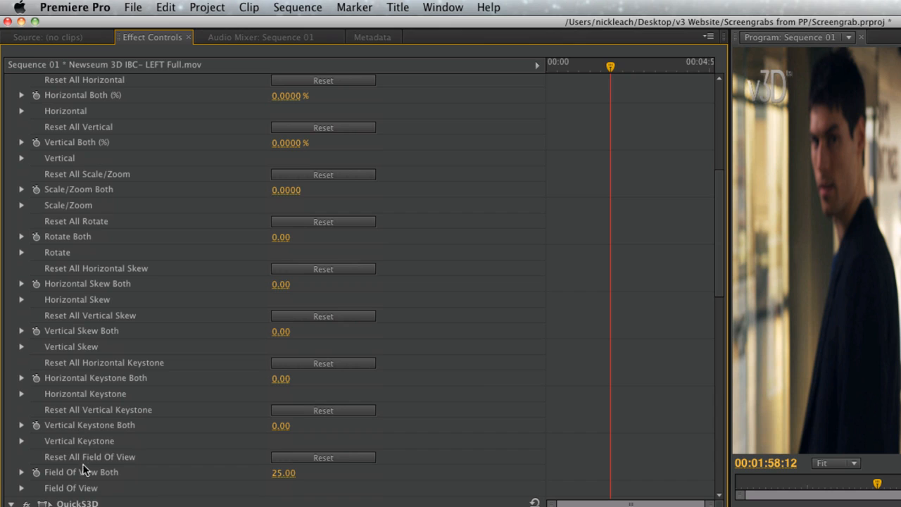
mouse_move(85, 413)
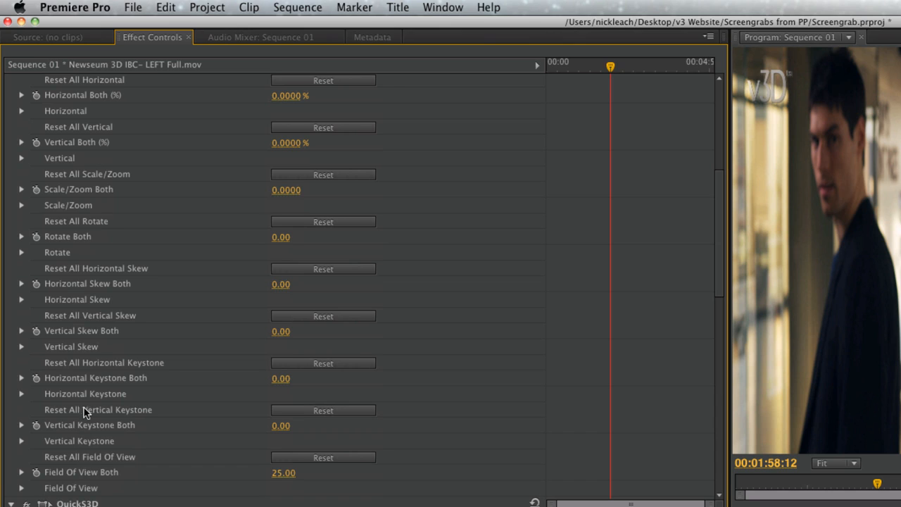
mouse_move(139, 108)
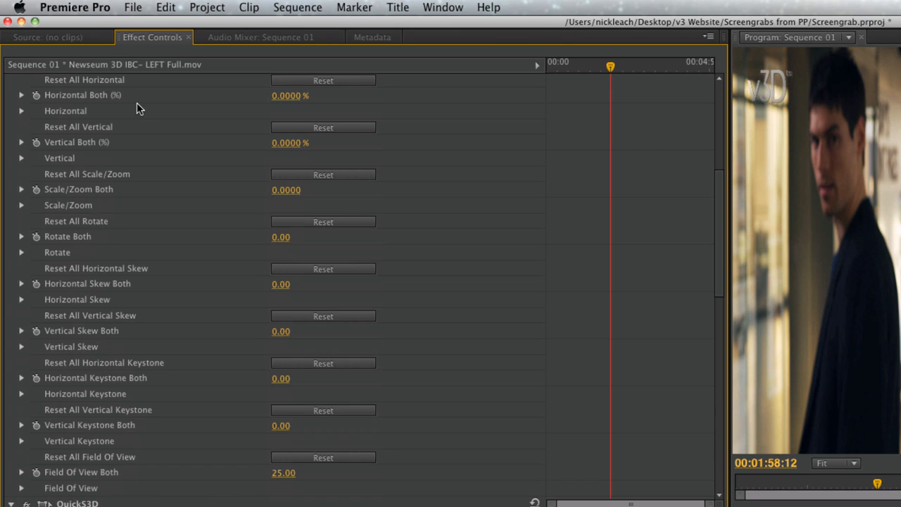
click(21, 95)
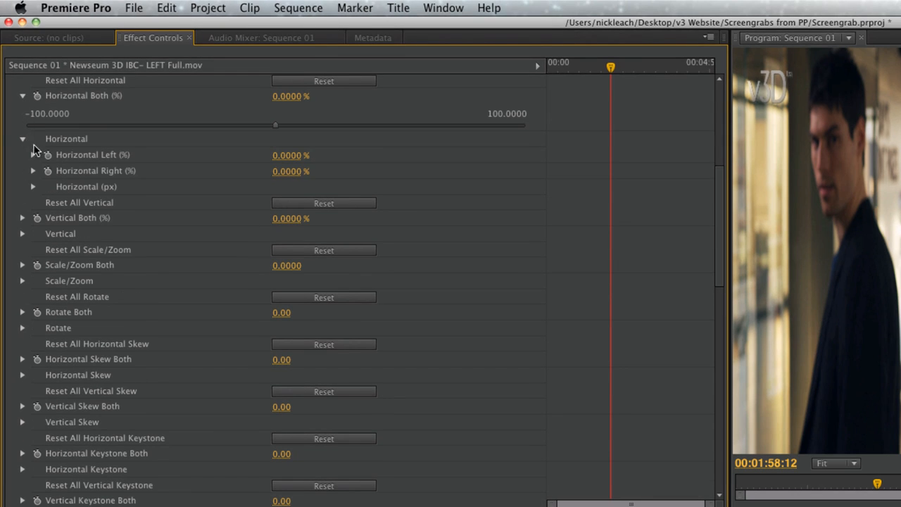
mouse_move(116, 177)
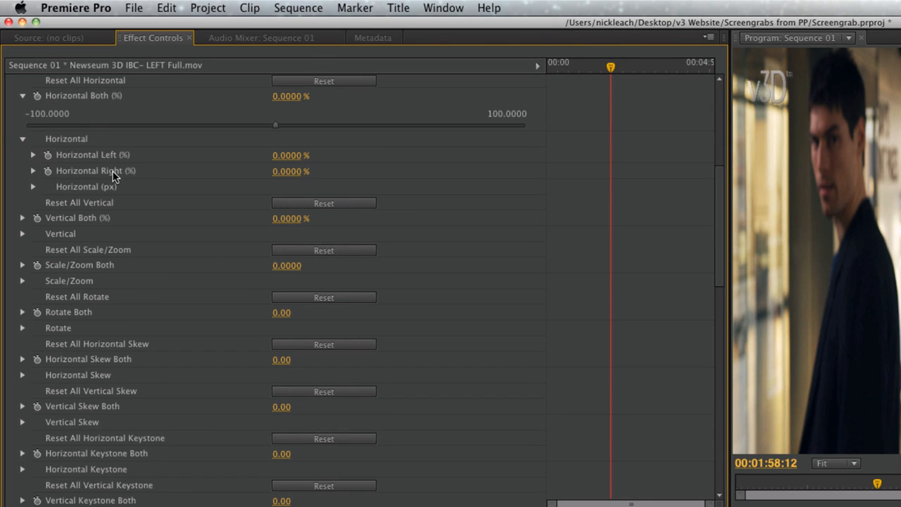
click(33, 186)
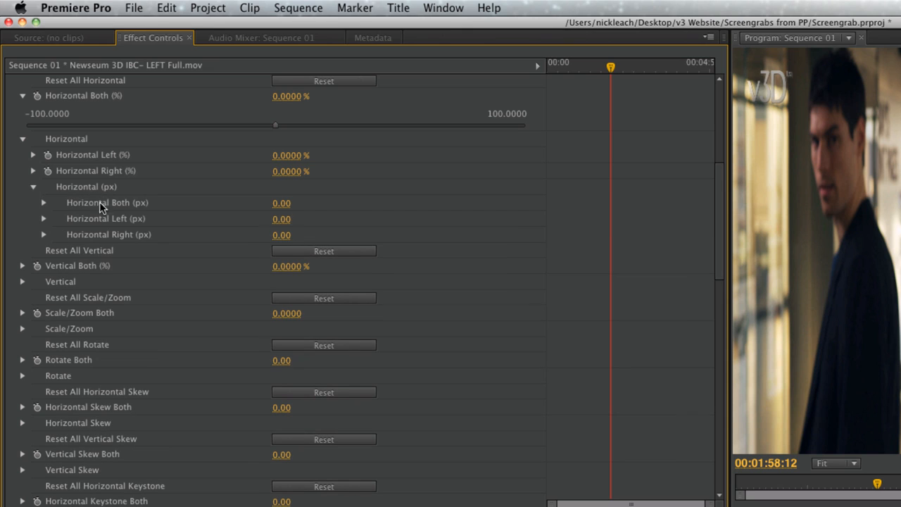
mouse_move(144, 234)
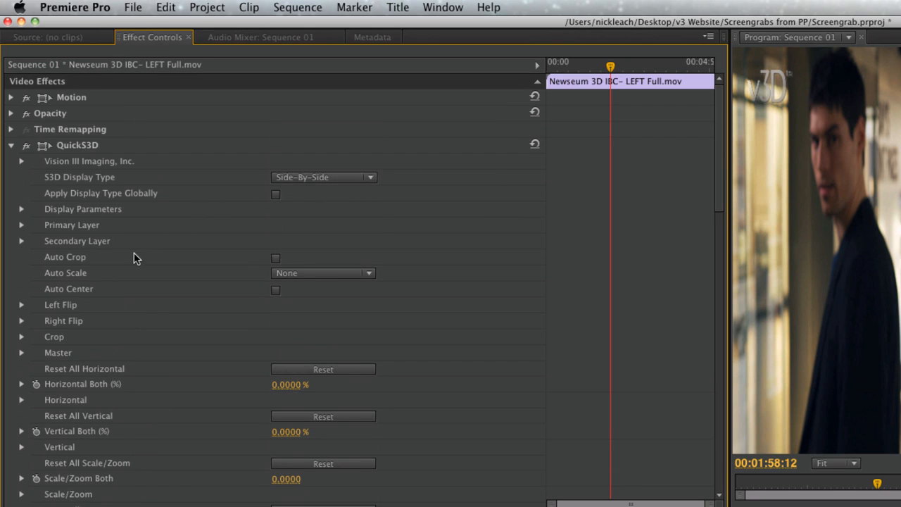
Try Auto Crop, Auto Scale and Auto Center, leaving them off/None, then expand Crop.
click(275, 257)
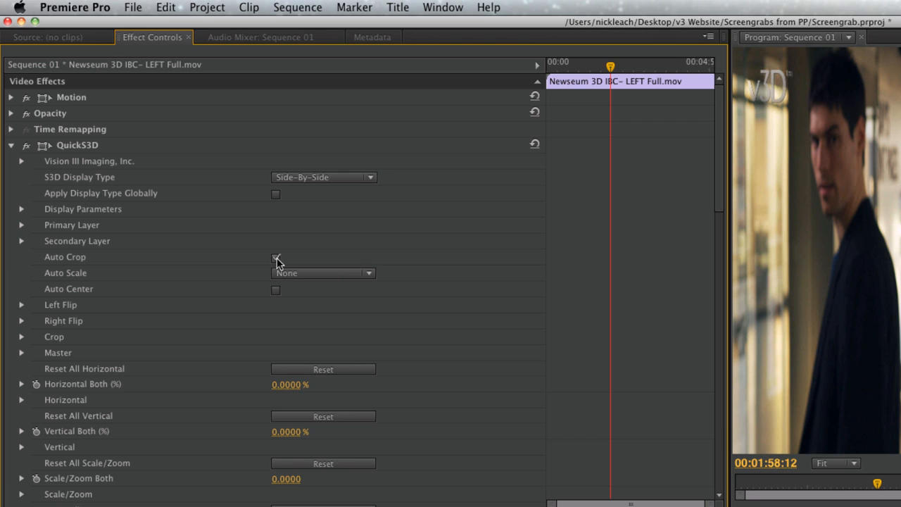
click(276, 257)
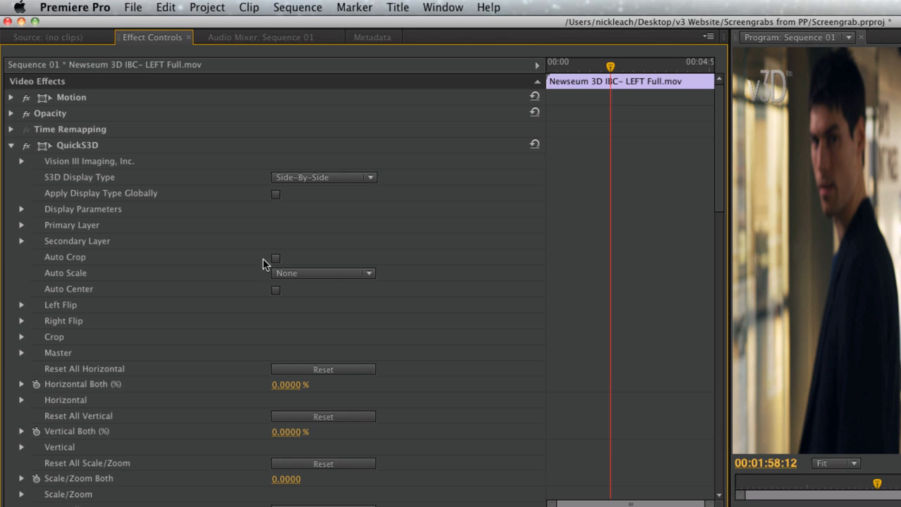
mouse_move(248, 265)
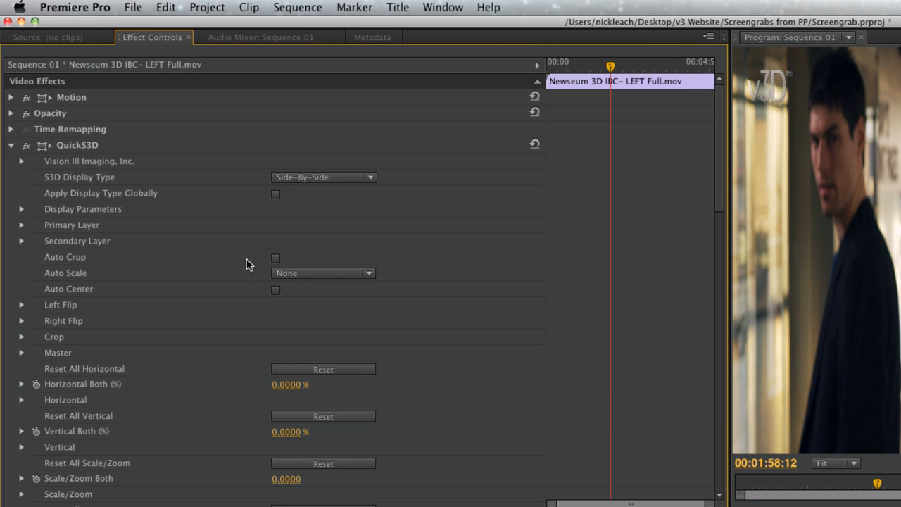
click(323, 274)
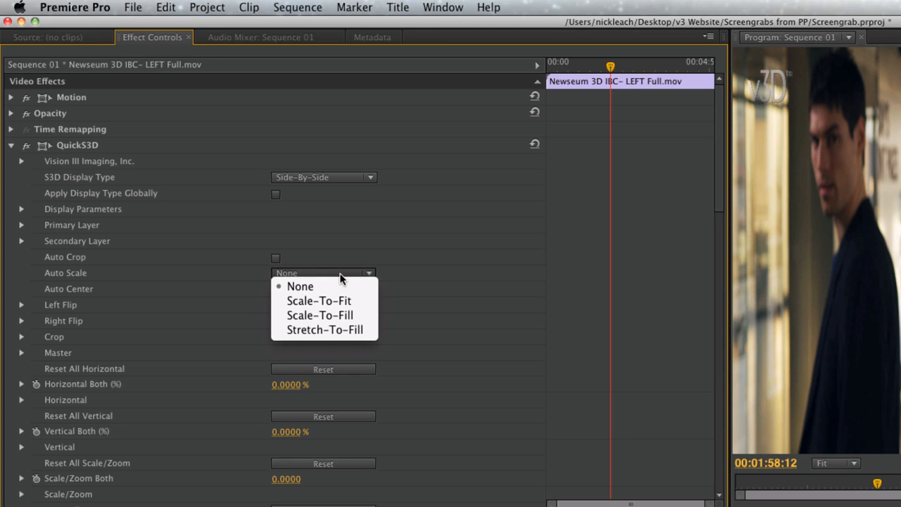
click(300, 286)
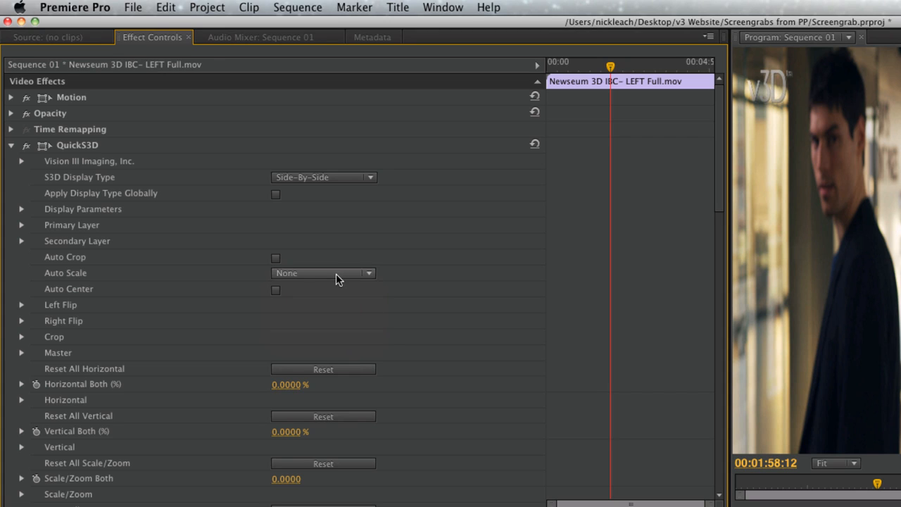
click(276, 290)
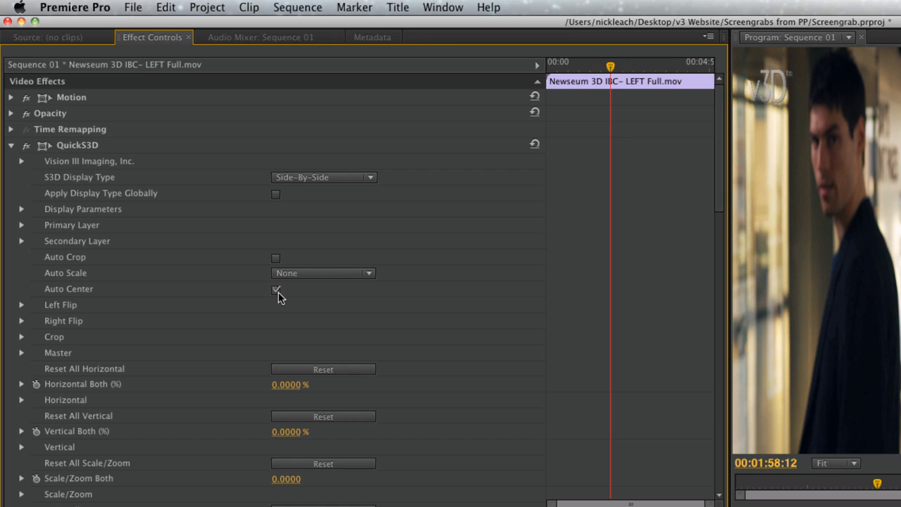
click(275, 289)
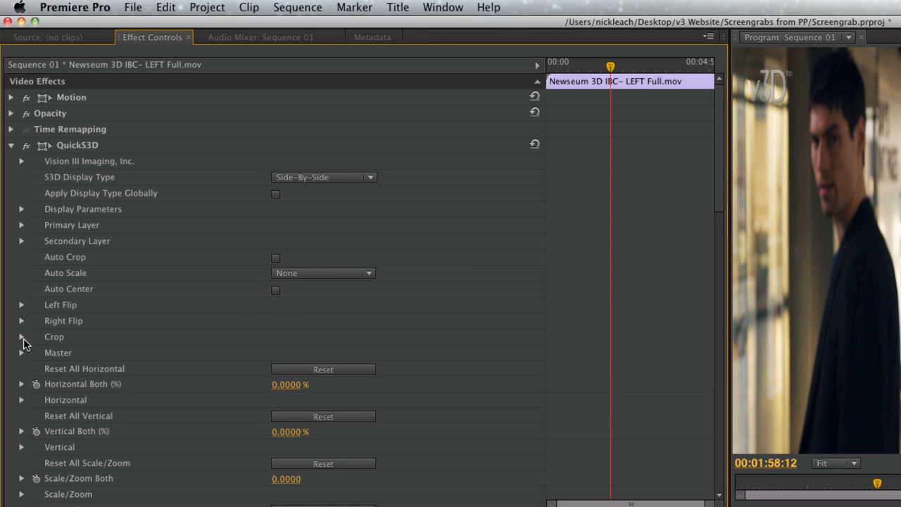
click(21, 337)
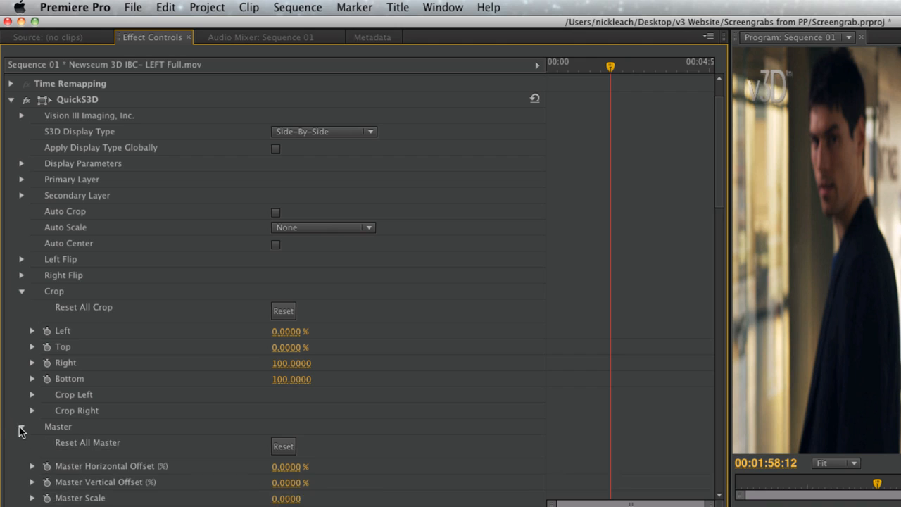